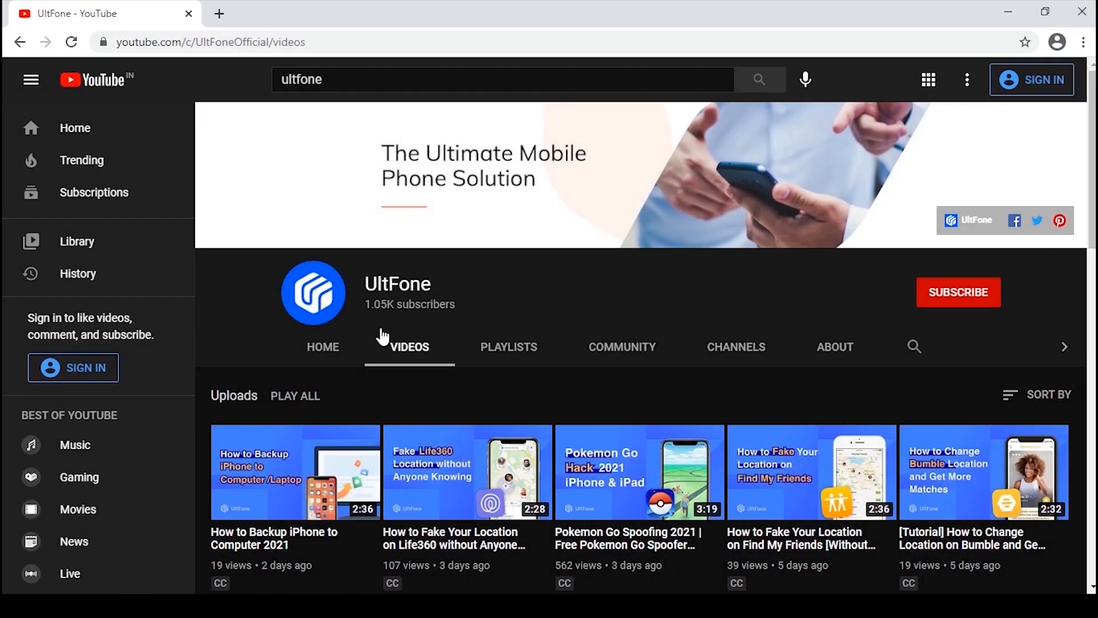
# - Follow the ultfone.com link from the UltFone YouTube channel to the Activation Unlocker page
pyautogui.click(958, 292)
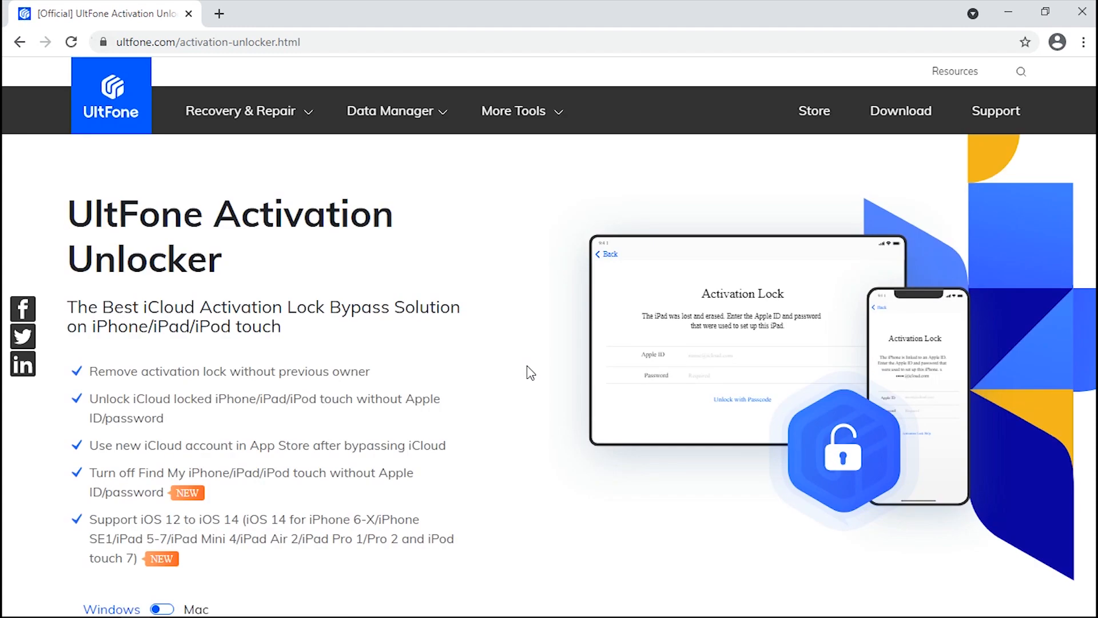
# - Scroll down the Activation Unlocker product page toward the download
pyautogui.scroll(-3)
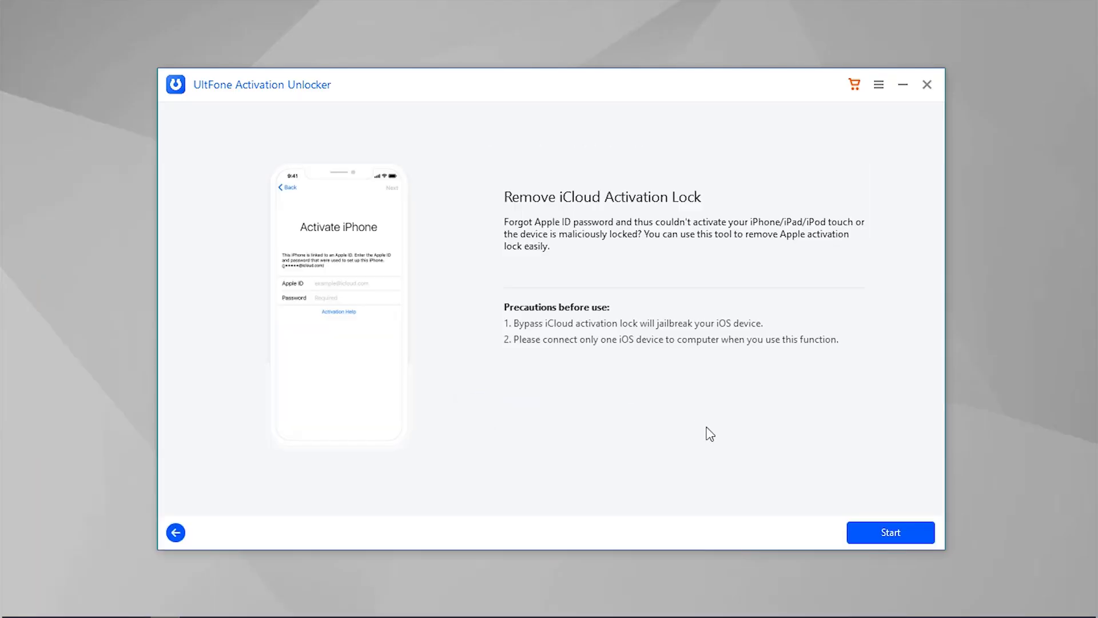
# - Start lock removal, keeping the 64 GB NO_LABEL (I:) USB drive as target
pyautogui.click(890, 532)
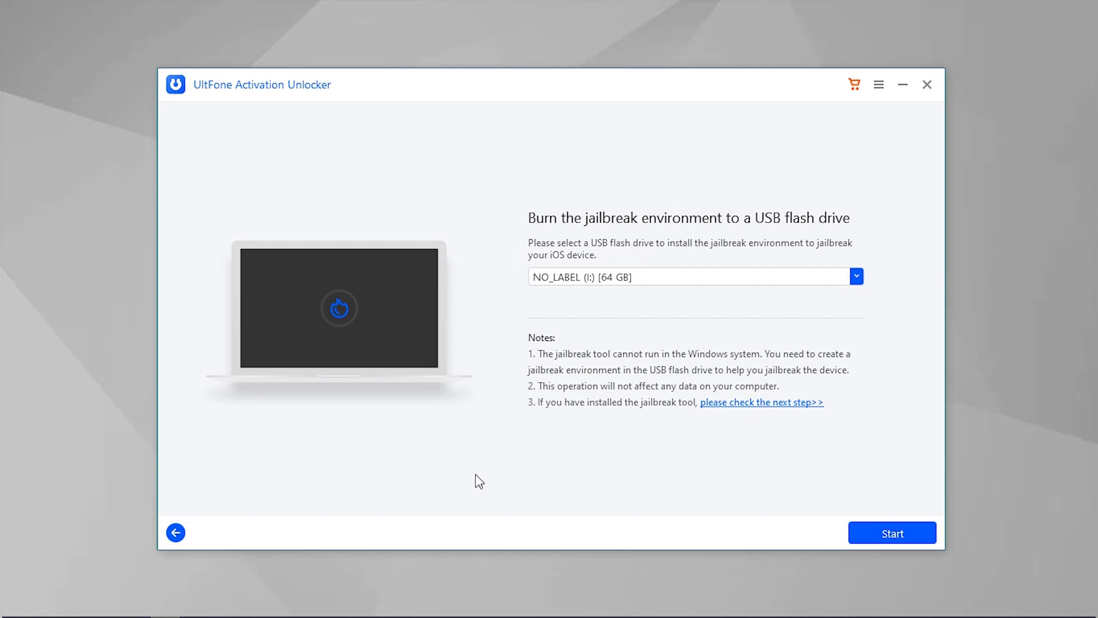
# - Burn the jailbreak environment to the USB drive and reach the boot tutorial
pyautogui.click(892, 532)
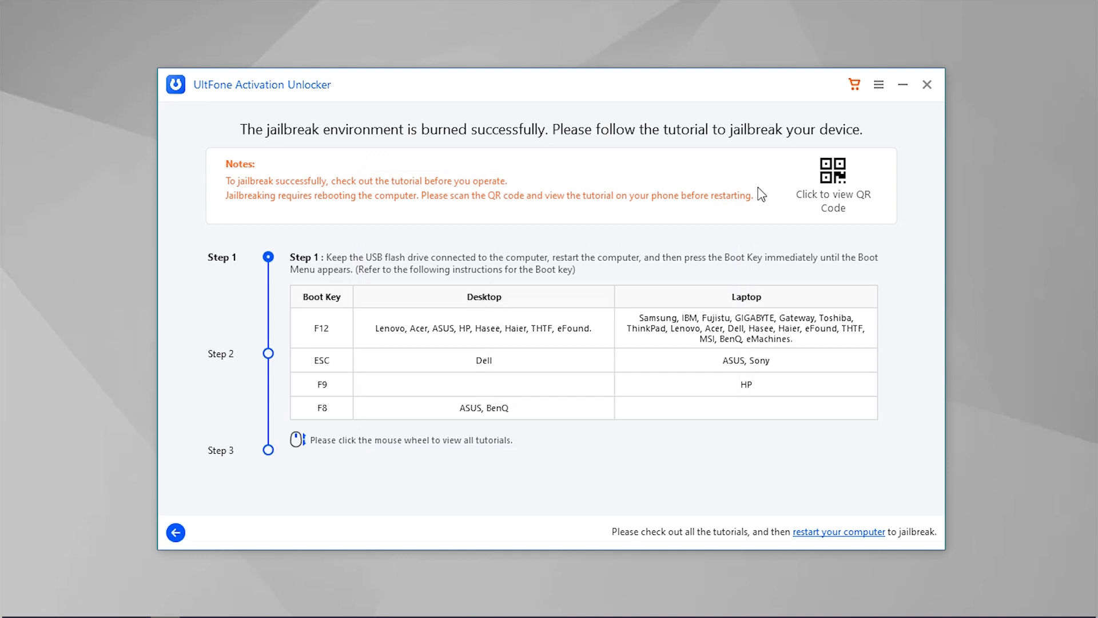
pyautogui.moveTo(776, 228)
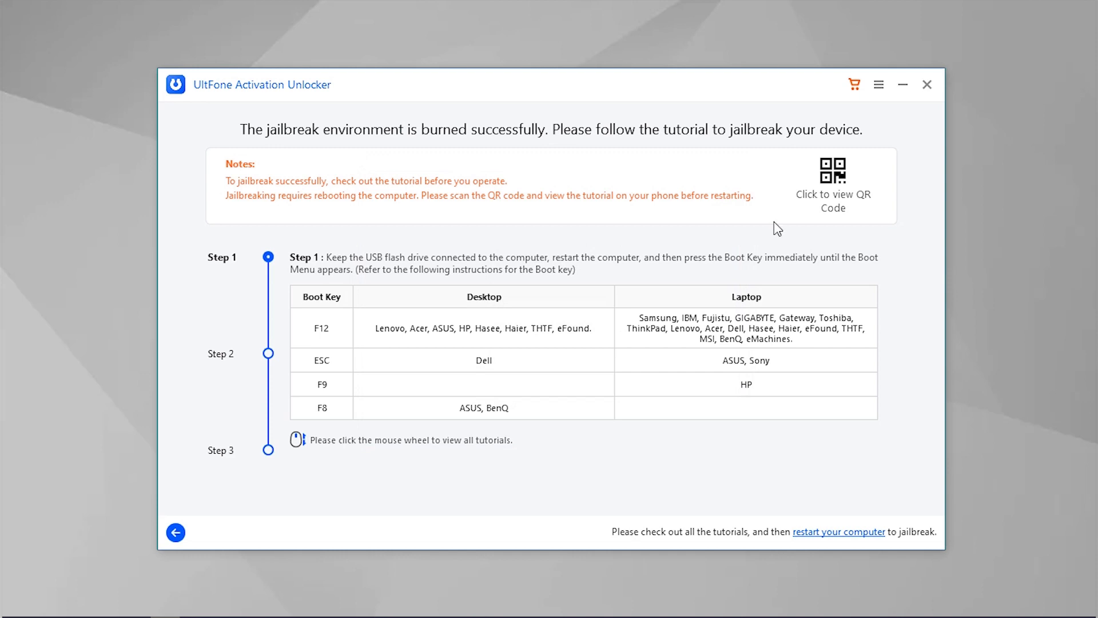
# - Confirm restarting the computer to boot into the checkra1n jailbreak environment
pyautogui.click(838, 531)
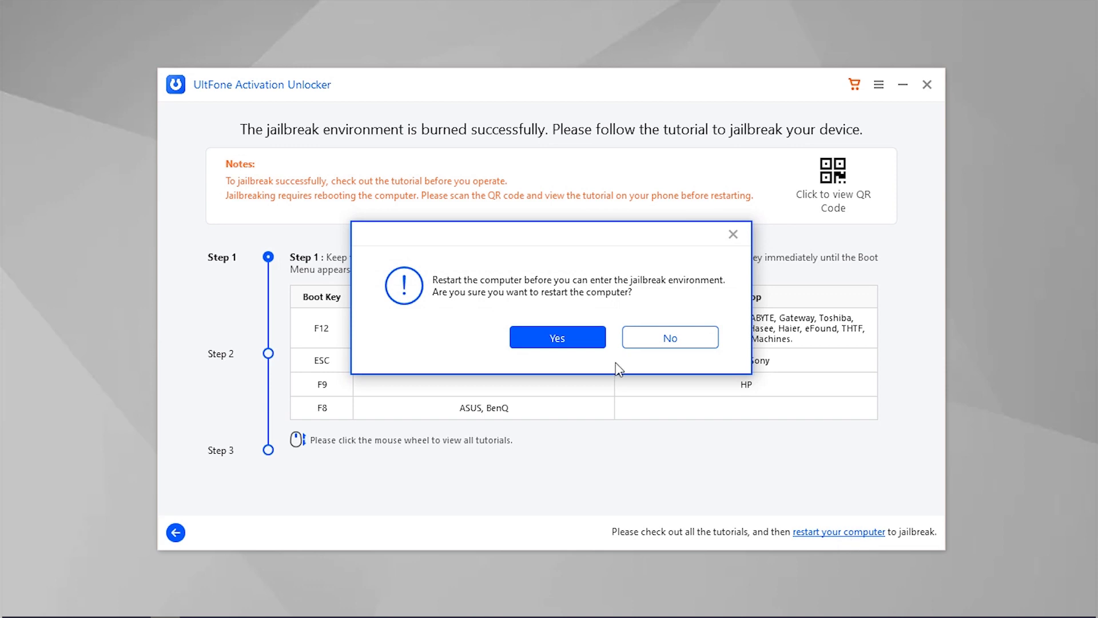
pyautogui.click(557, 337)
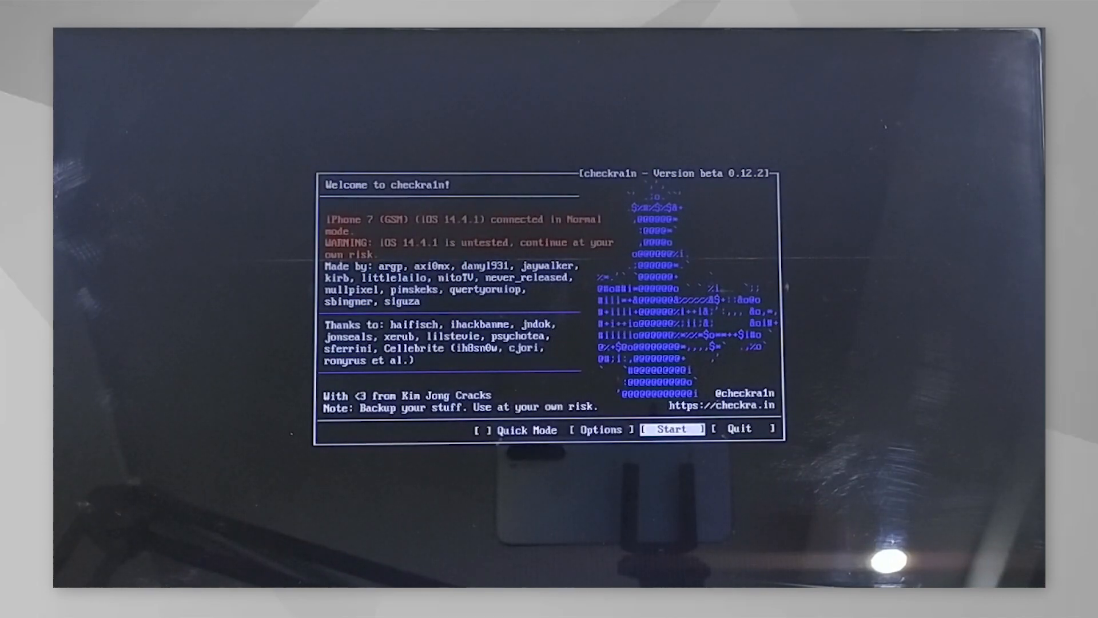
# - Start the checkra1n jailbreak of the iPhone 7 and continue to DFU instructions
pyautogui.click(671, 428)
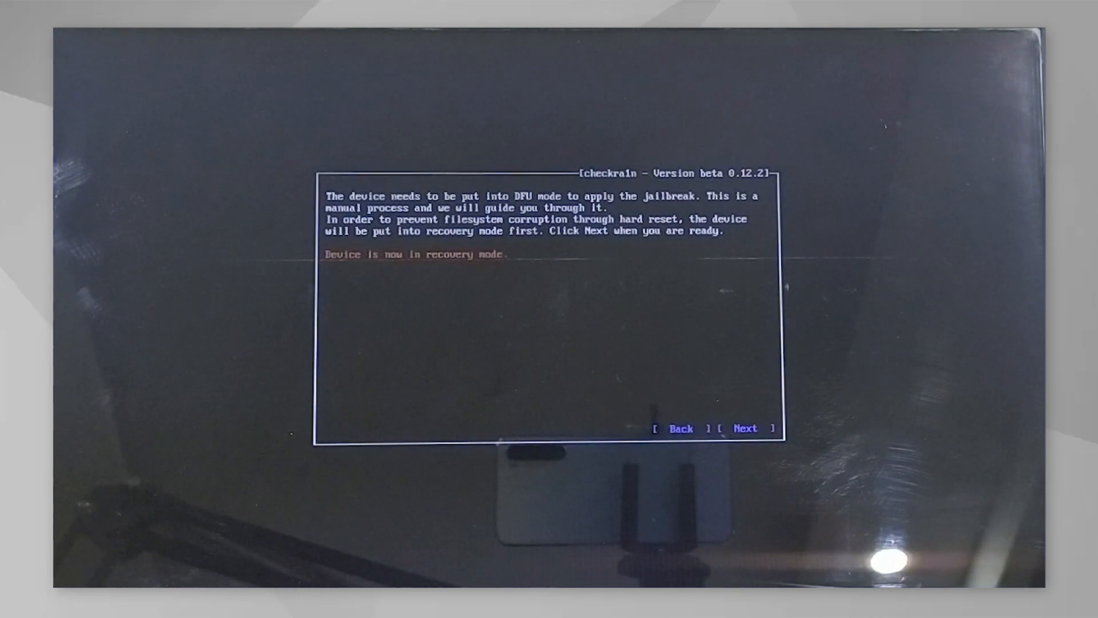
pyautogui.click(744, 428)
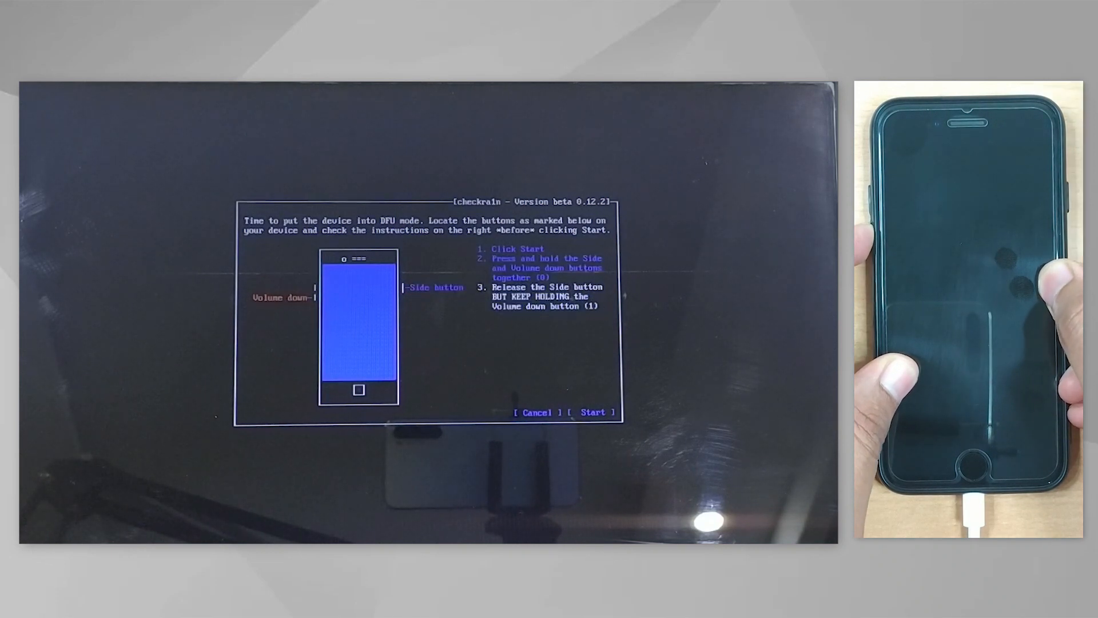
# - Begin the DFU button sequence so checkra1n can jailbreak the iPhone
pyautogui.click(592, 412)
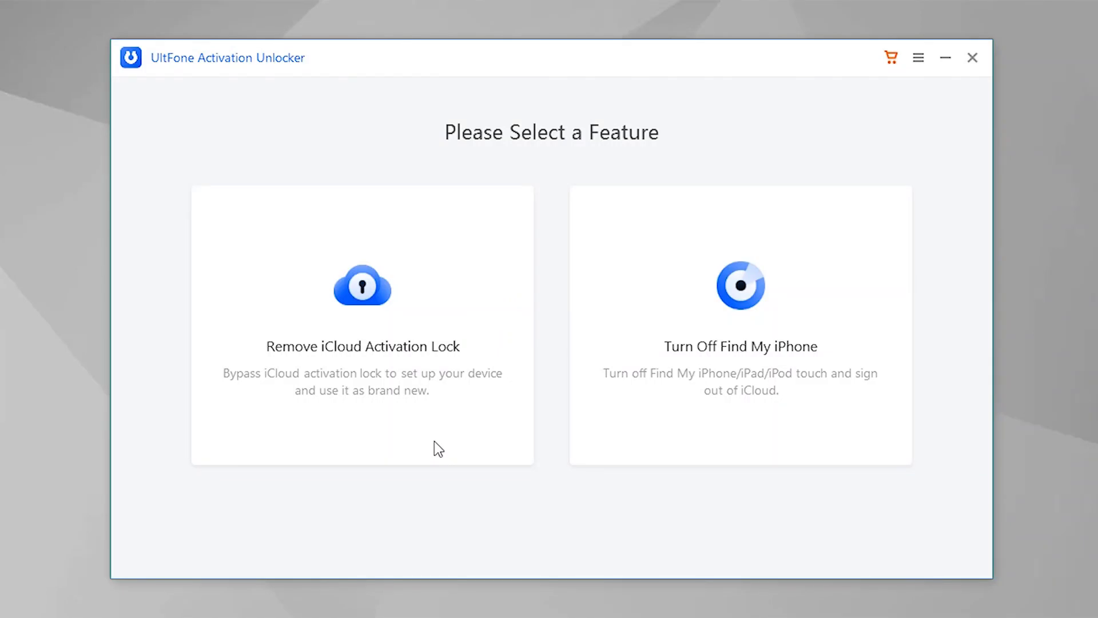
# - Run Remove iCloud Activation Lock, accept the agreement, and click Done after success
pyautogui.click(361, 325)
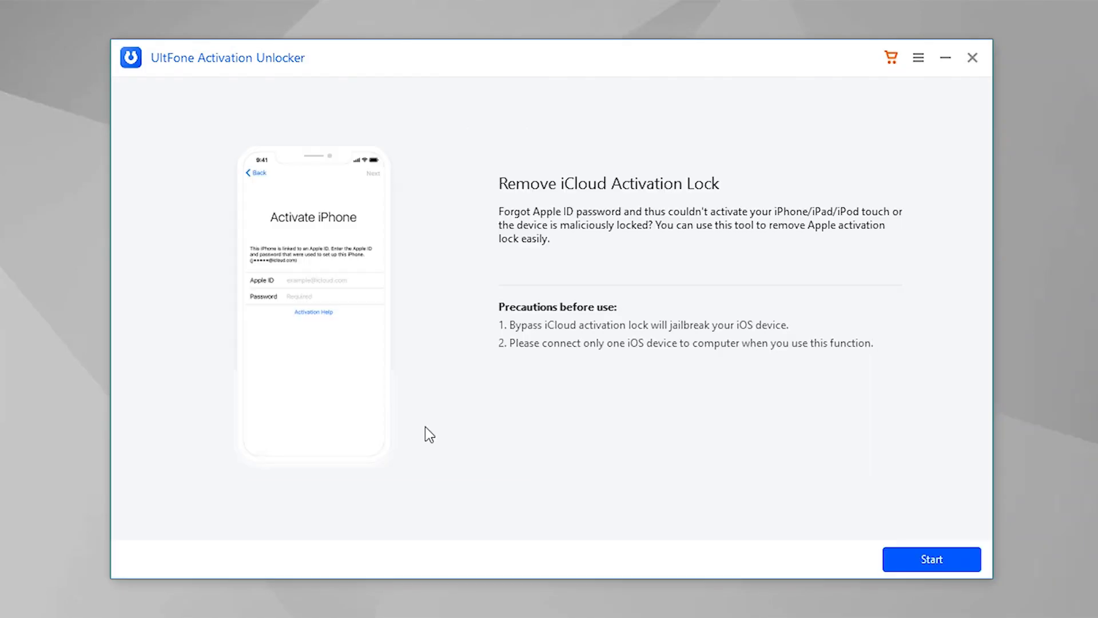
pyautogui.click(932, 559)
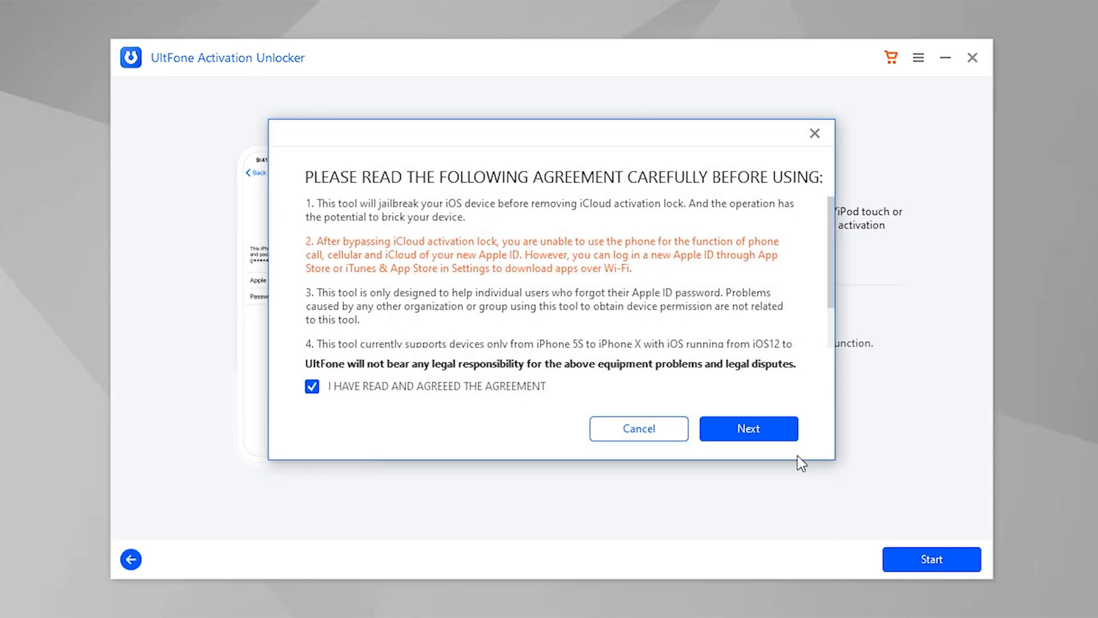
pyautogui.click(749, 428)
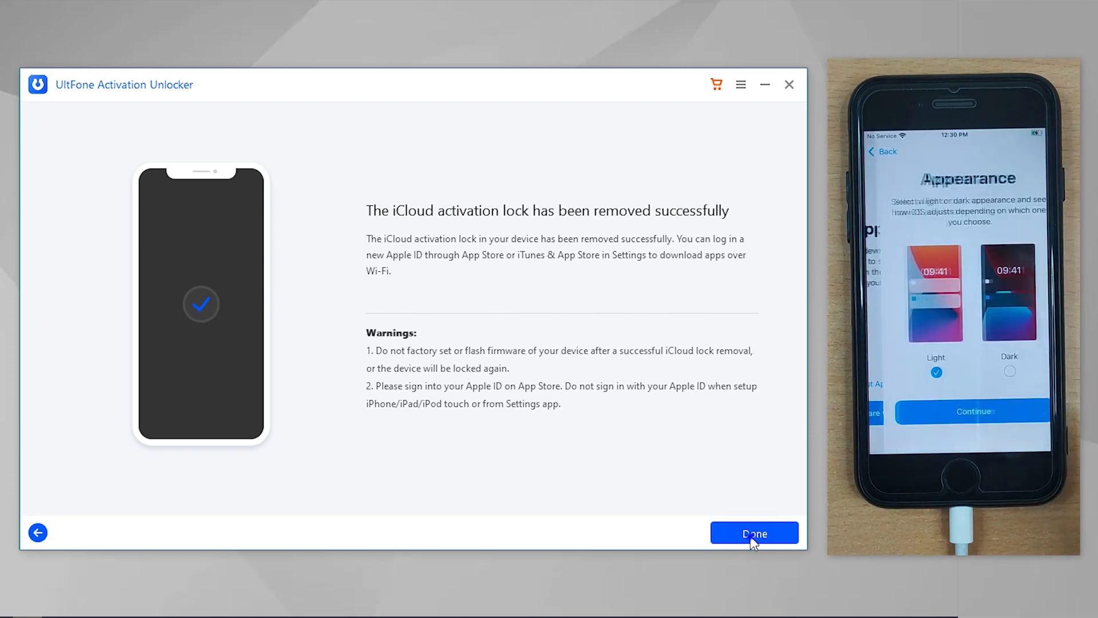
pyautogui.click(754, 532)
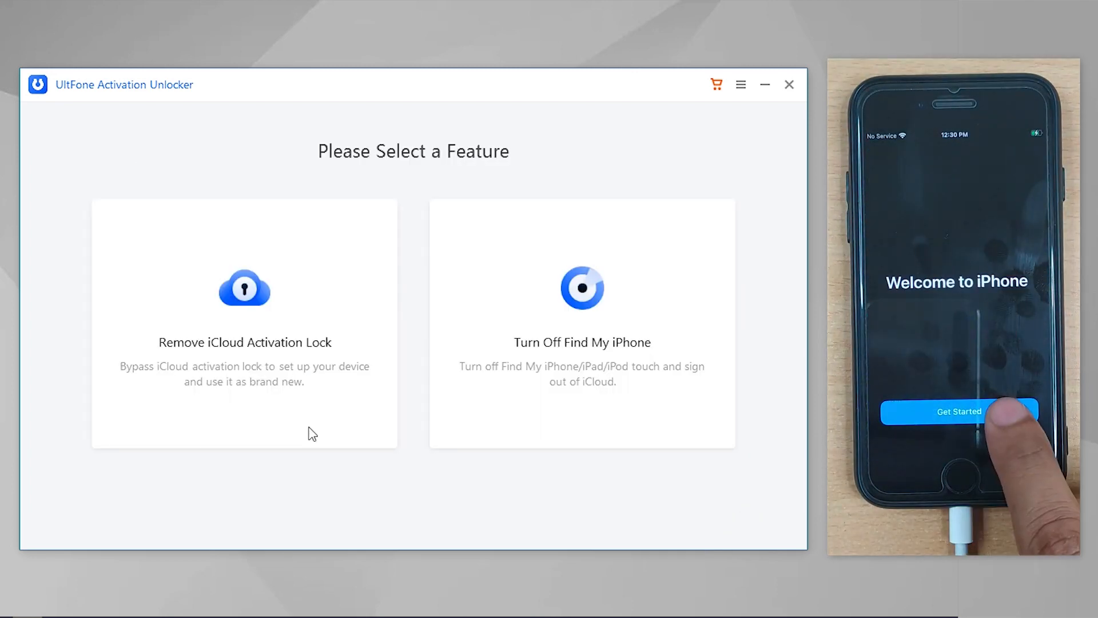